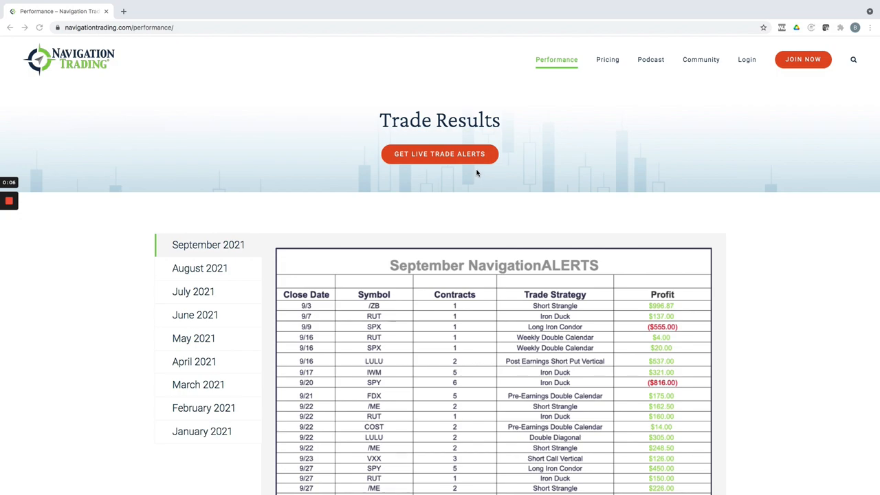
Scroll to the September NavigationALERTS totals: $2,263.87 and 17 of 21 winning trades.
scroll("down", 3)
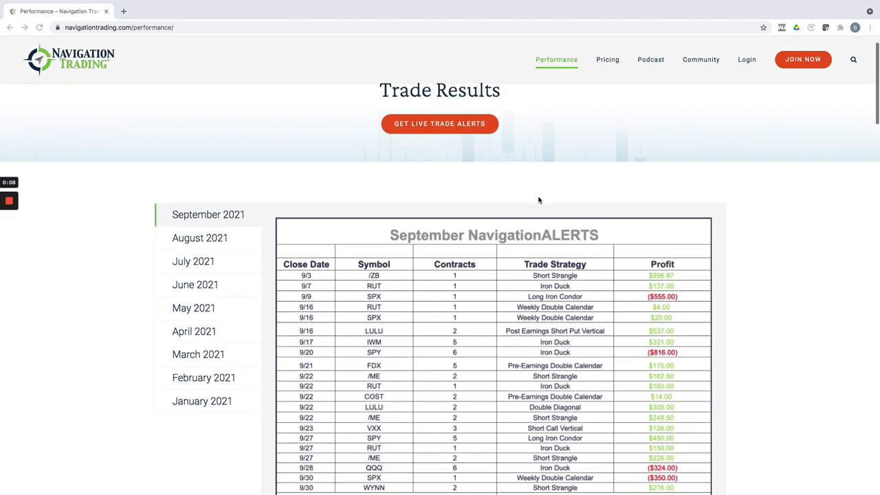
scroll("up", 3)
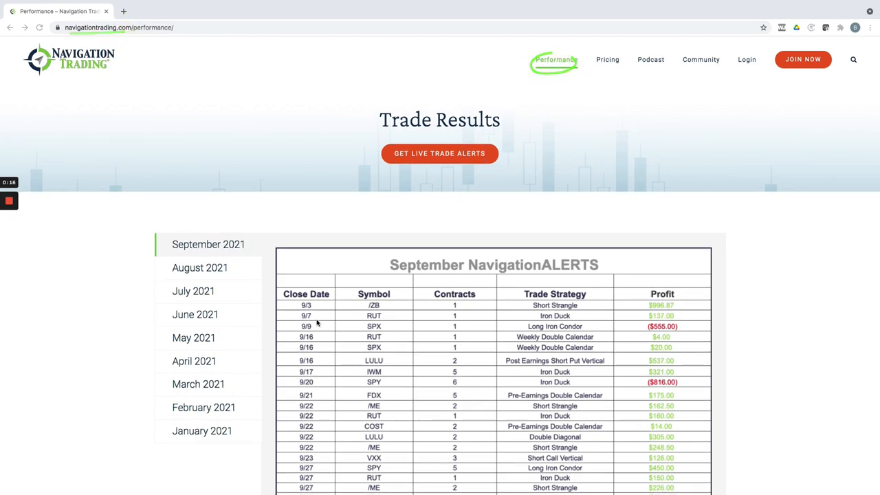
scroll("down", 3)
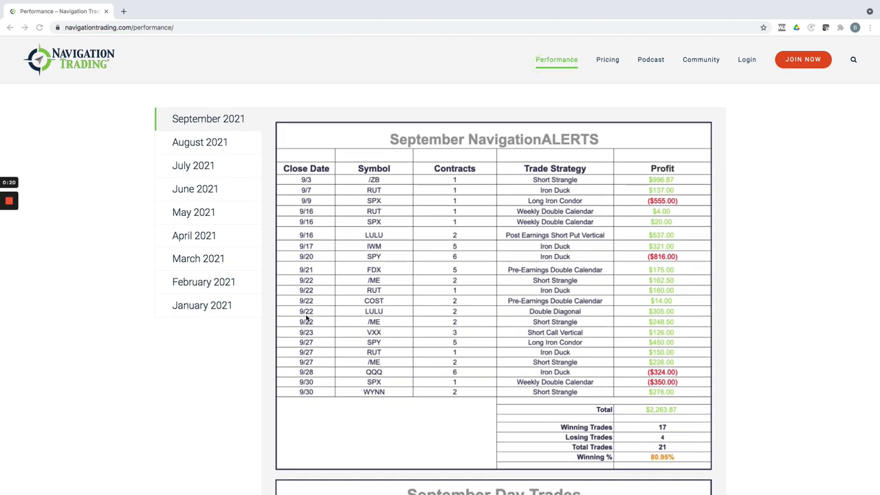
mouse_move(665, 421)
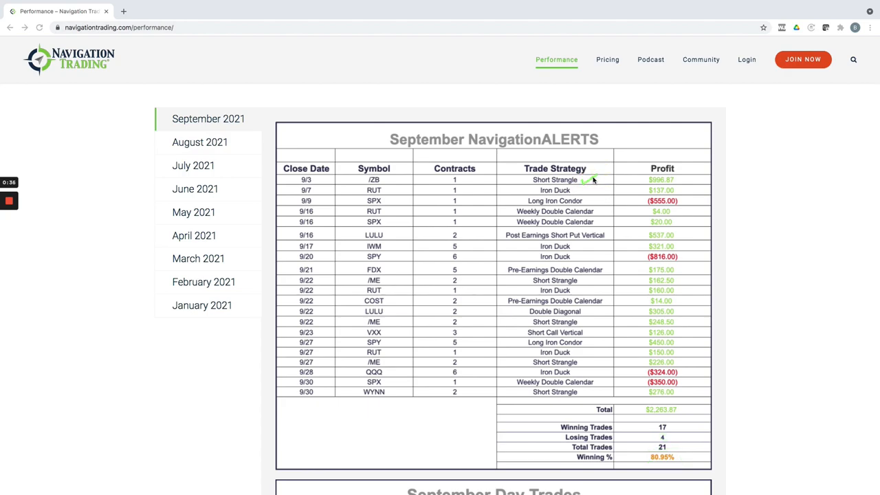
mouse_move(593, 208)
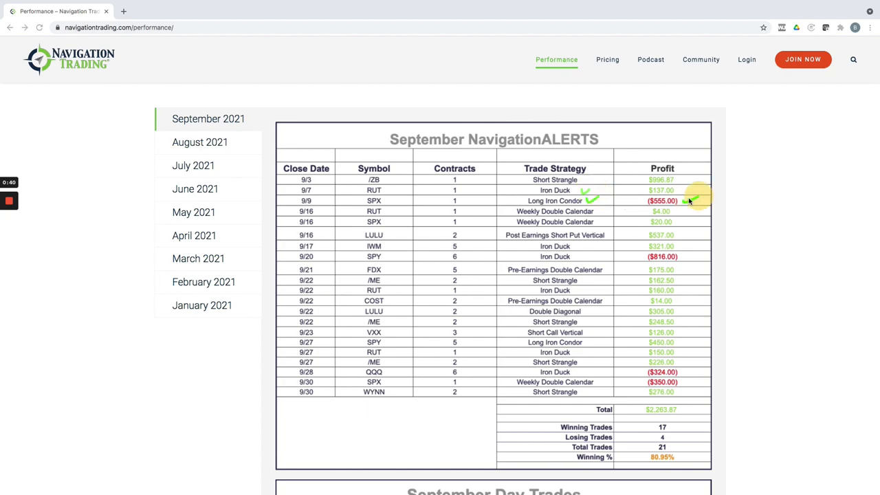
mouse_move(598, 225)
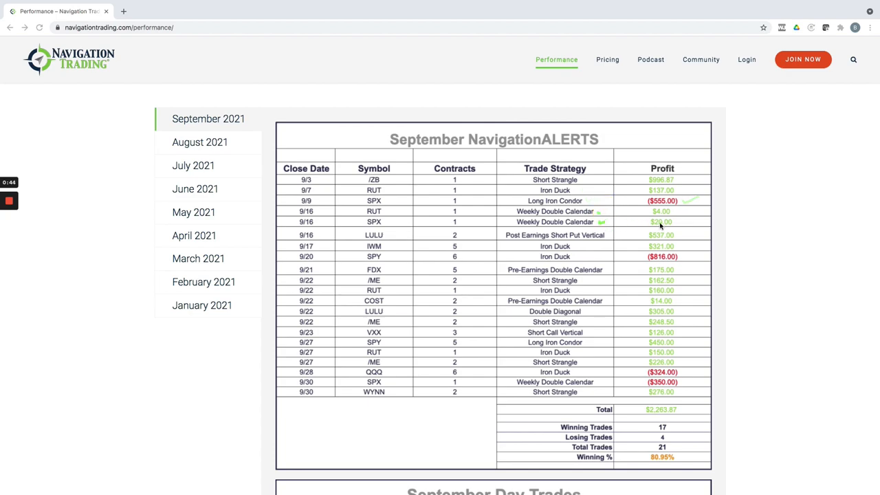
mouse_move(677, 224)
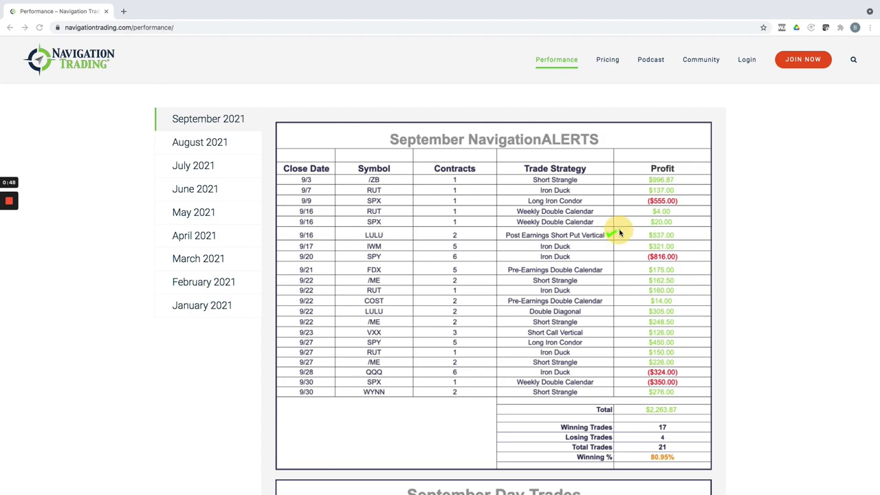
mouse_move(619, 251)
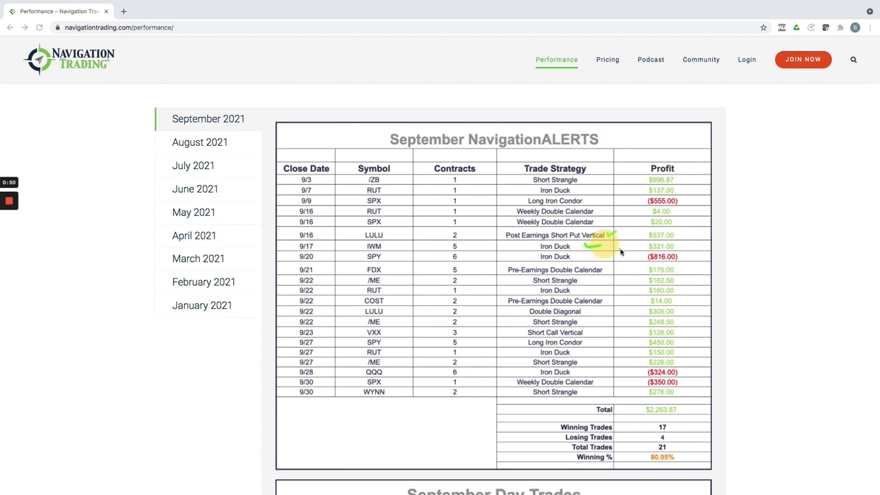
mouse_move(689, 251)
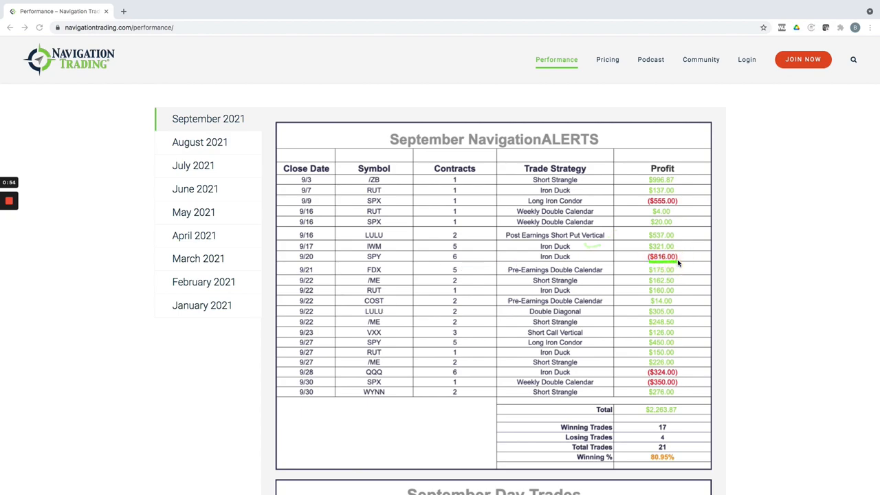
mouse_move(681, 260)
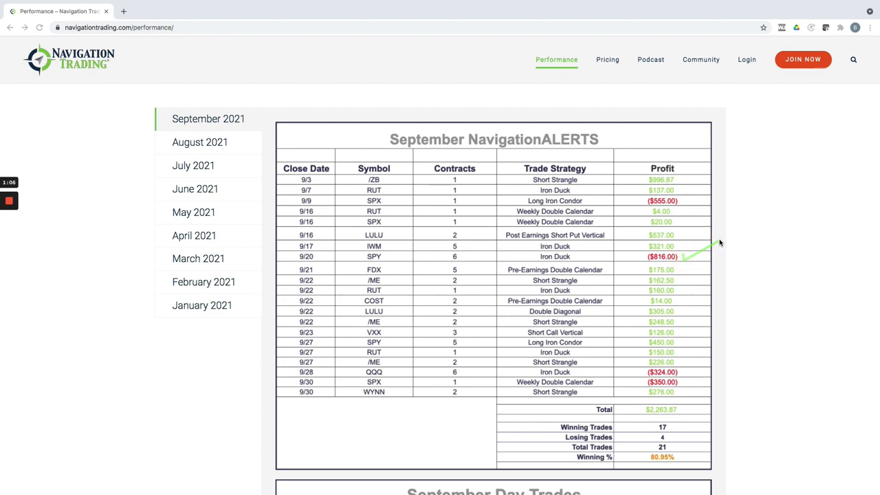
mouse_move(689, 266)
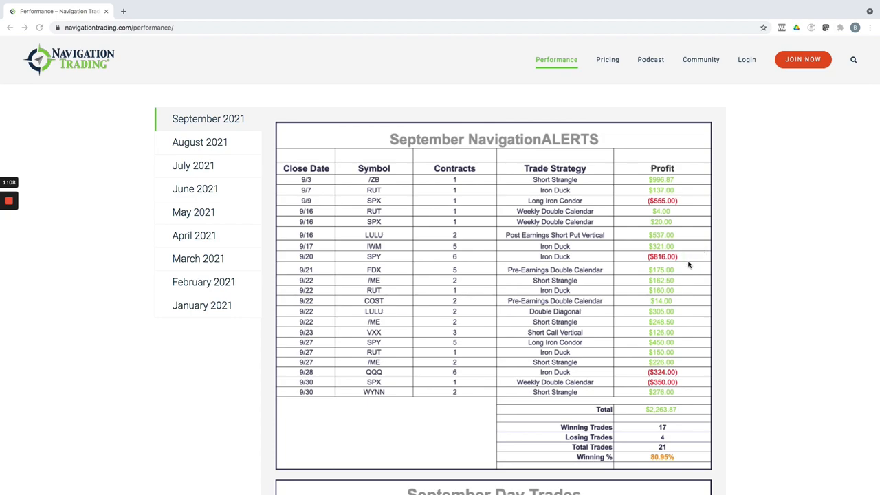
mouse_move(686, 294)
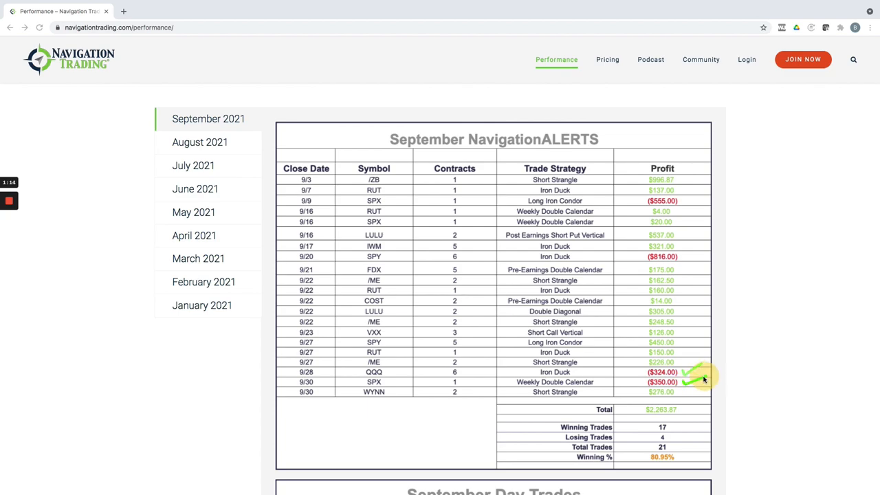
mouse_move(631, 364)
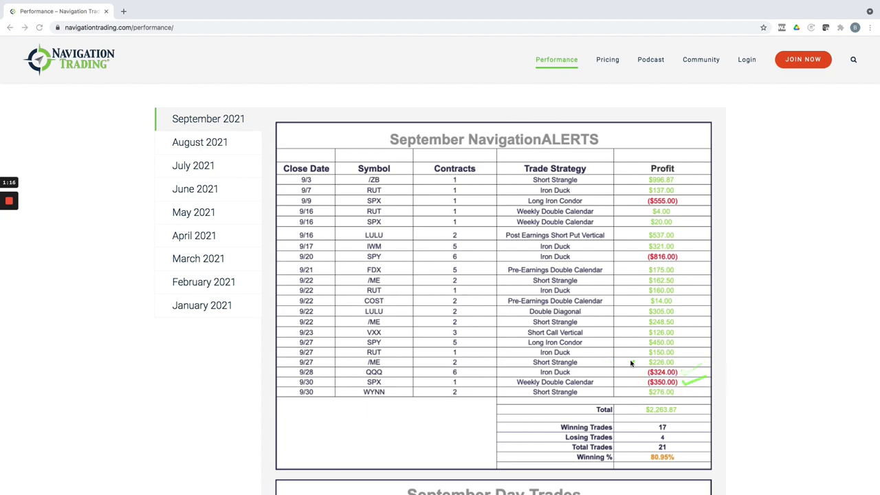
mouse_move(603, 358)
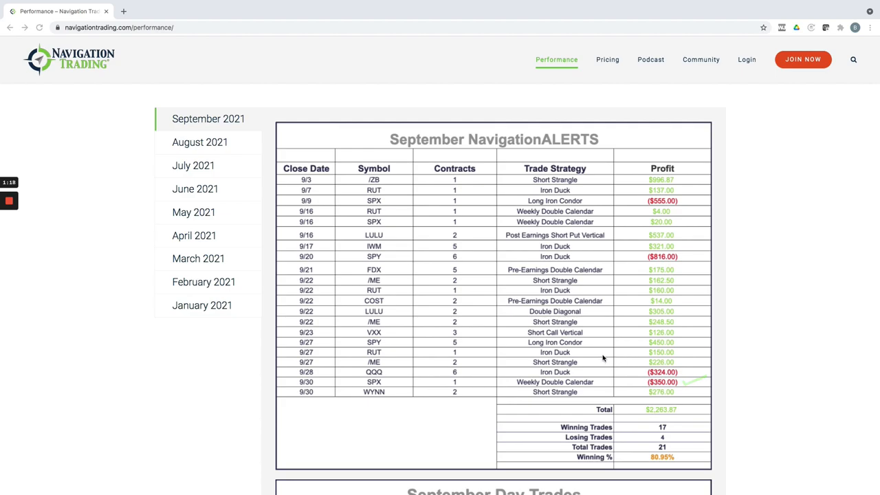
Review the September Day Trades summary (-$3,741.50), then return to the Trade Results heading.
scroll("down", 3)
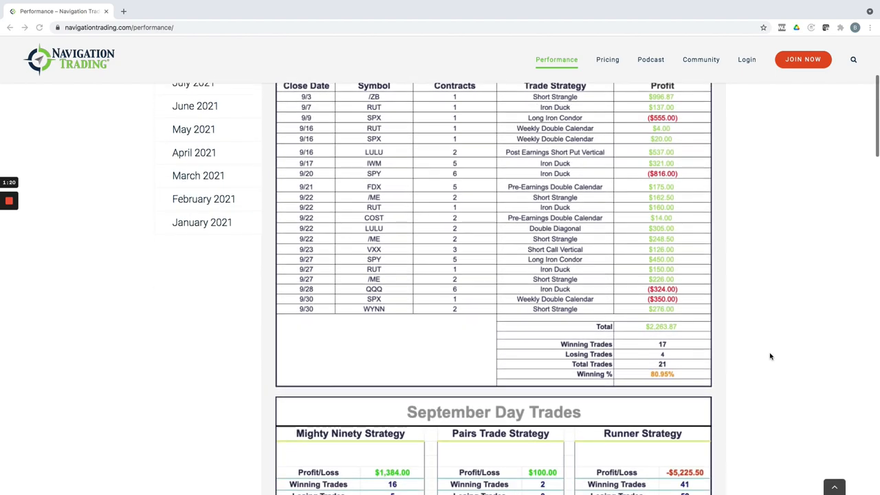
scroll("down", 3)
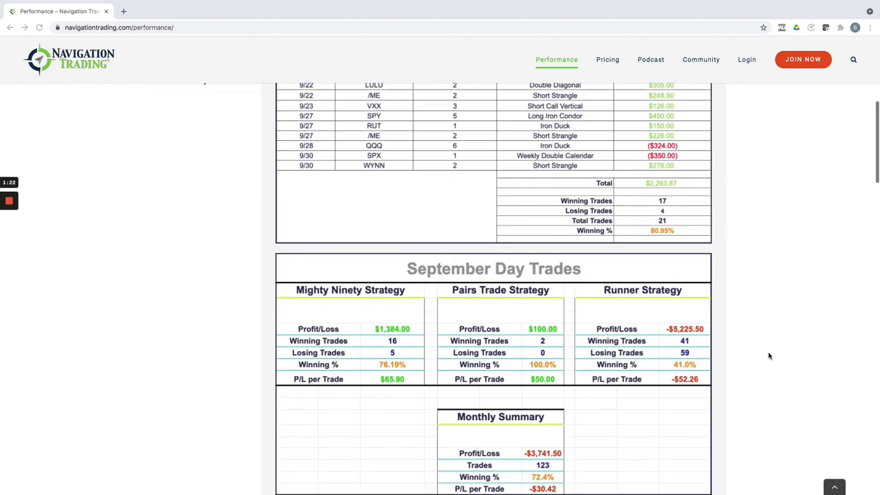
scroll("down", 3)
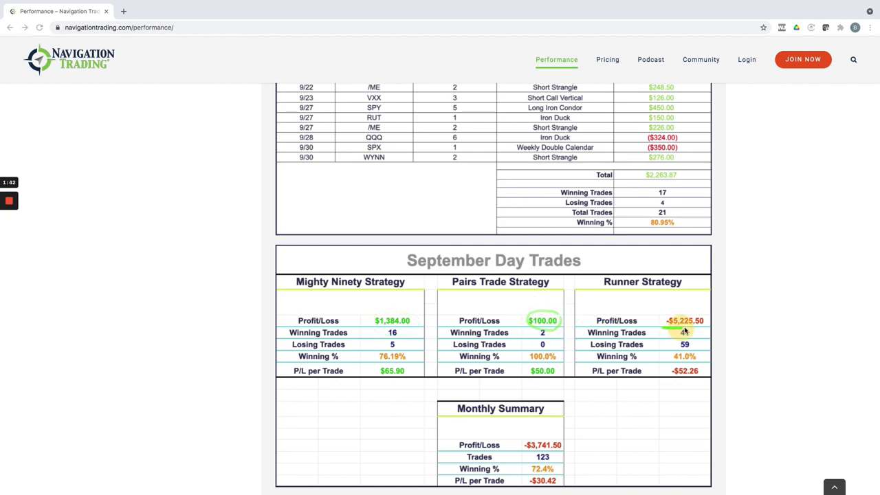
mouse_move(684, 320)
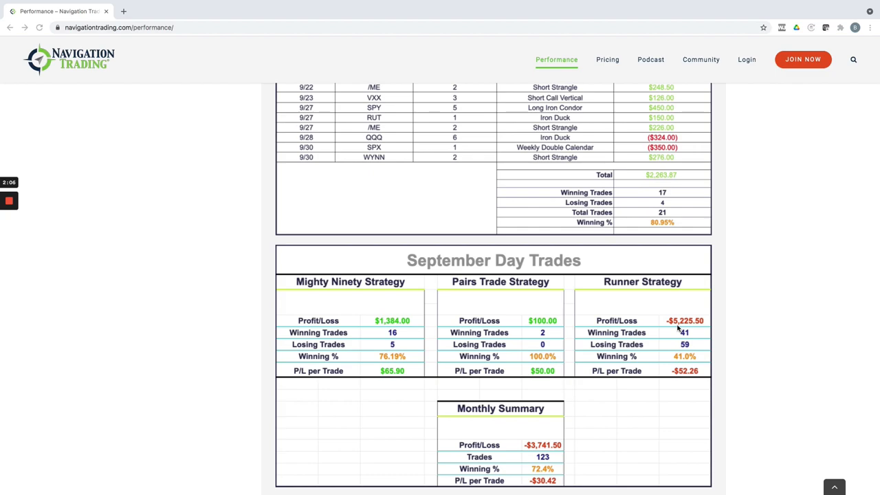
mouse_move(682, 330)
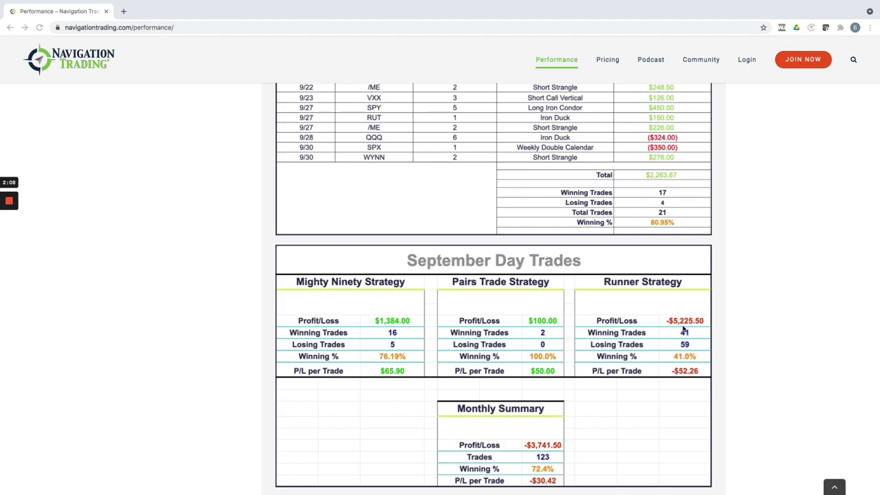
mouse_move(595, 408)
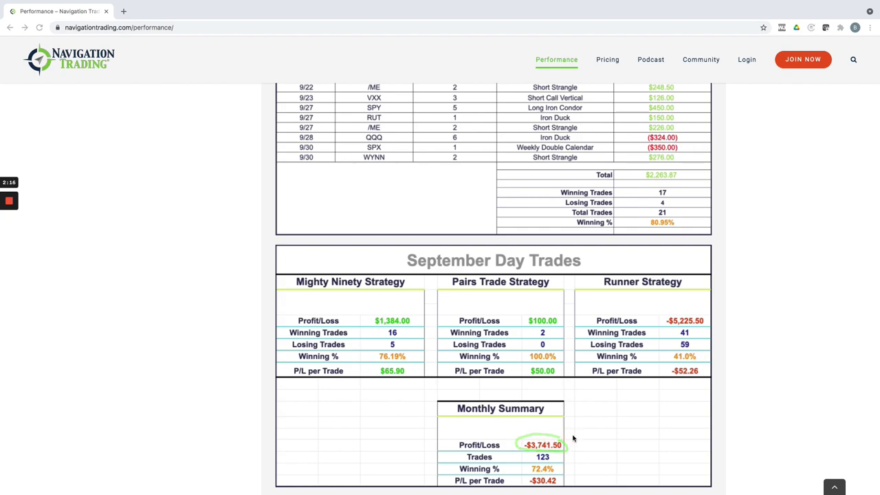
scroll("up", 3)
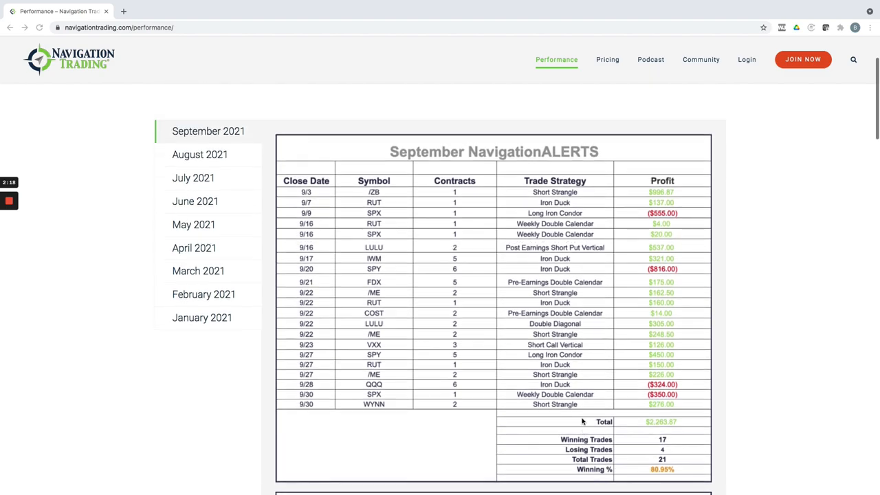
scroll("up", 3)
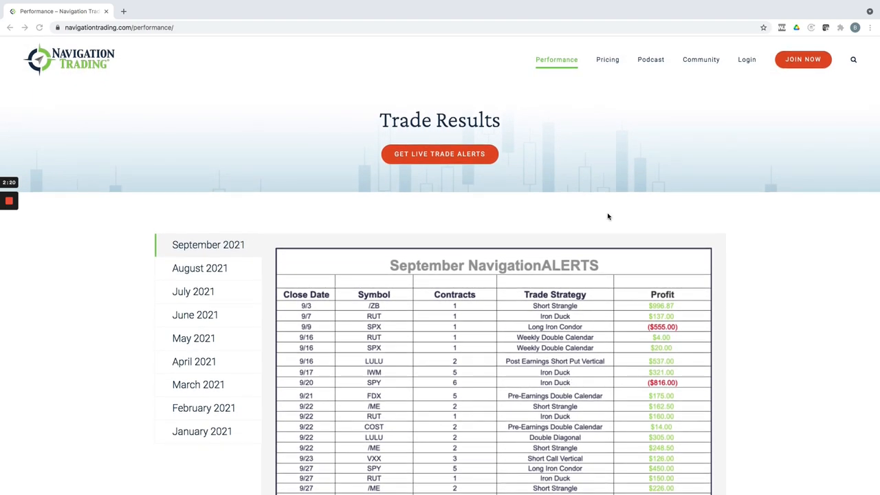
mouse_move(606, 60)
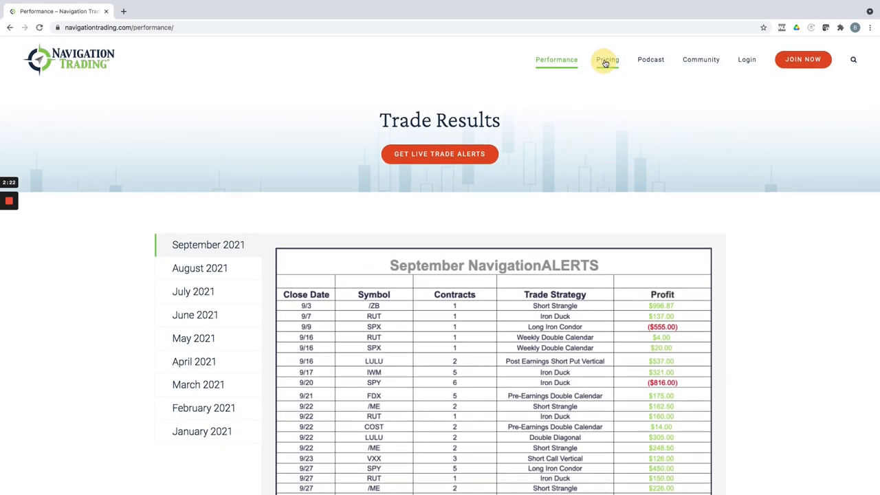
Open Pricing and review the Compare Plans table, Free through Pro All Access.
left_click(607, 59)
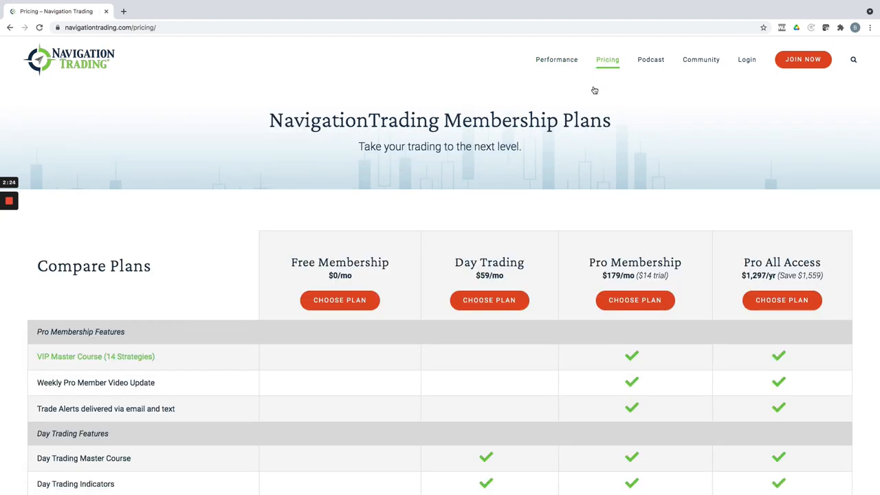
scroll("down", 3)
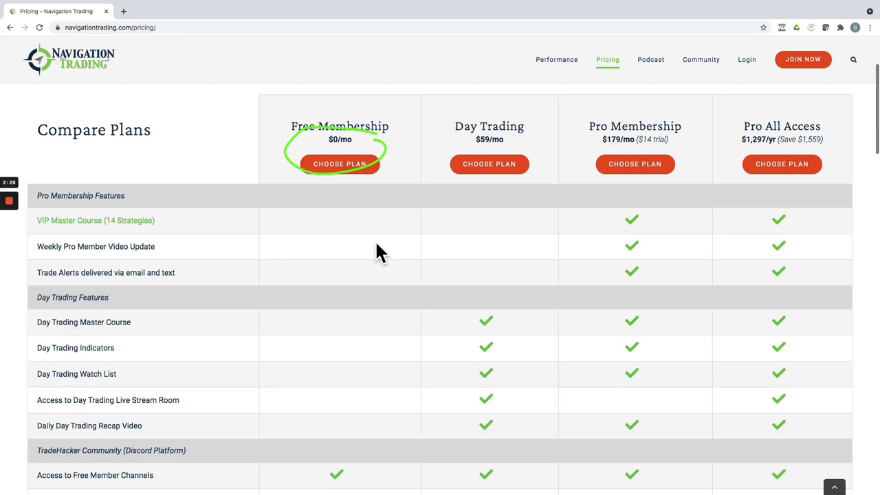
scroll("down", 3)
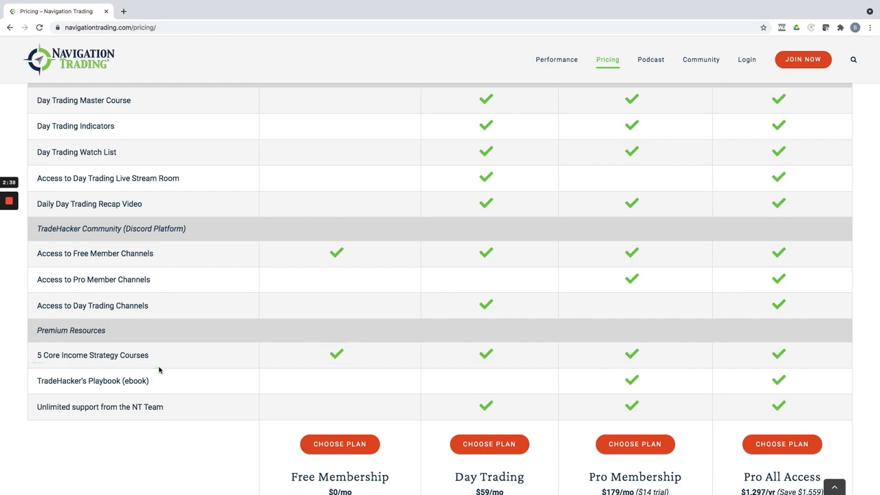
mouse_move(172, 369)
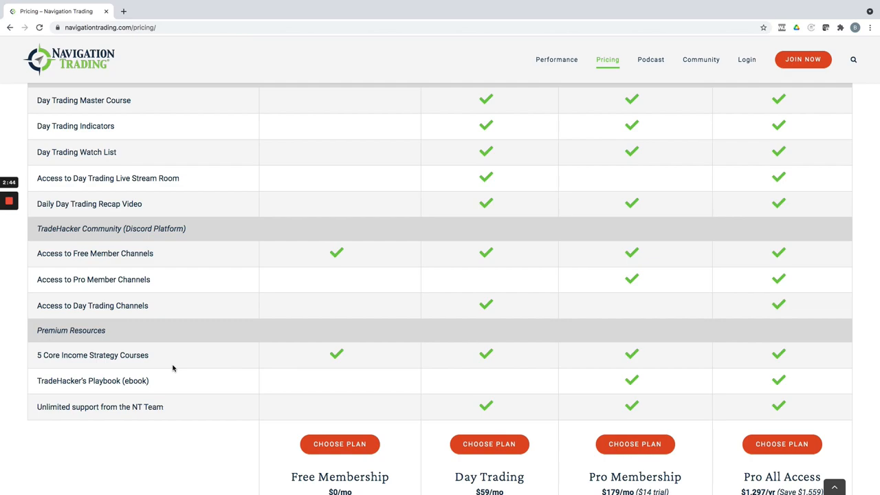
mouse_move(332, 393)
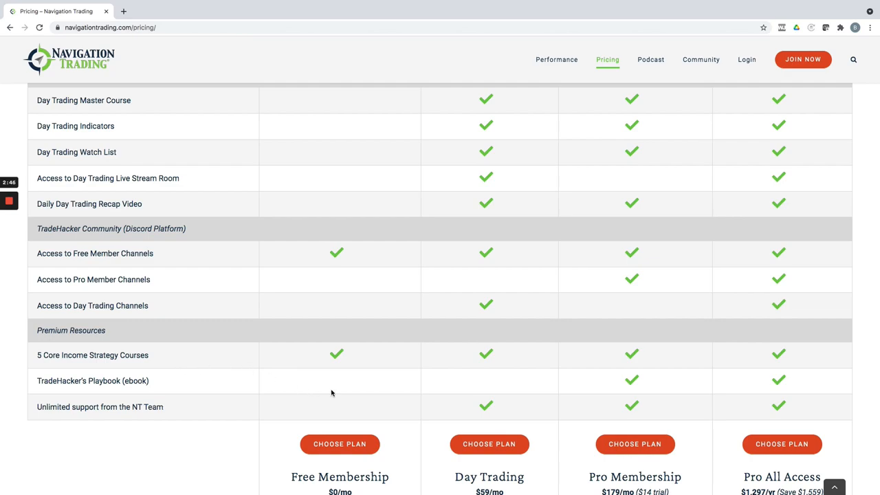
mouse_move(345, 380)
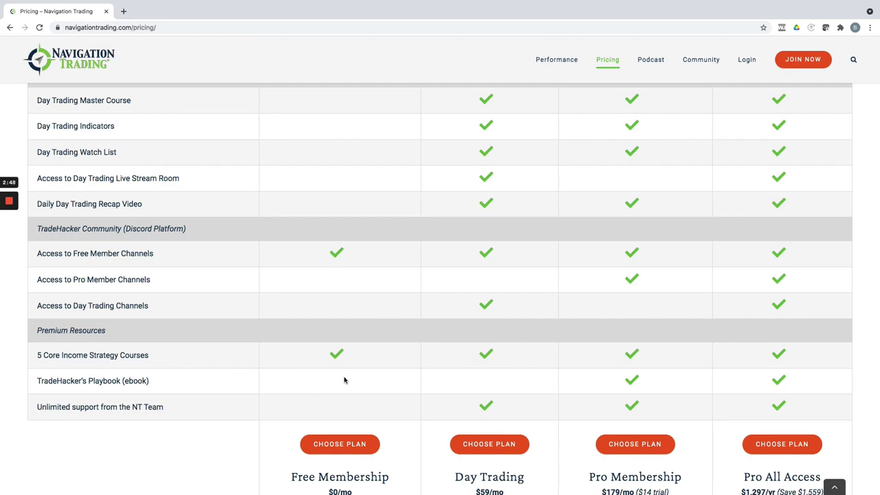
mouse_move(367, 372)
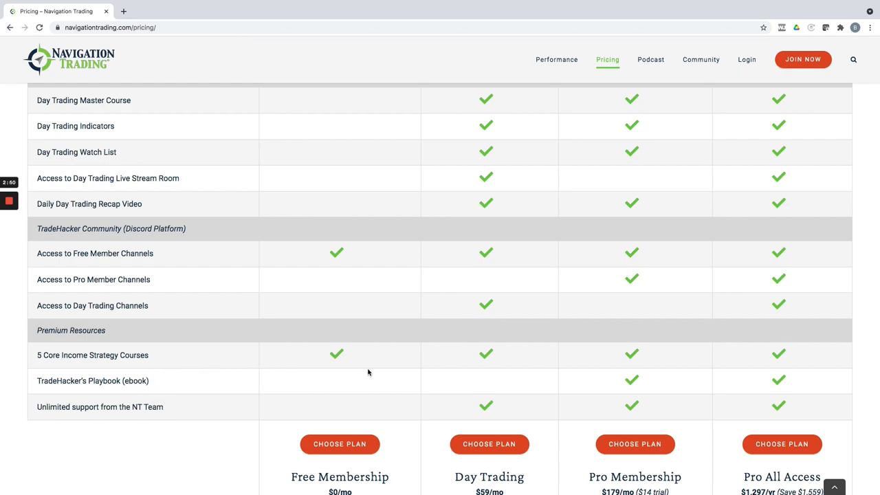
scroll("up", 3)
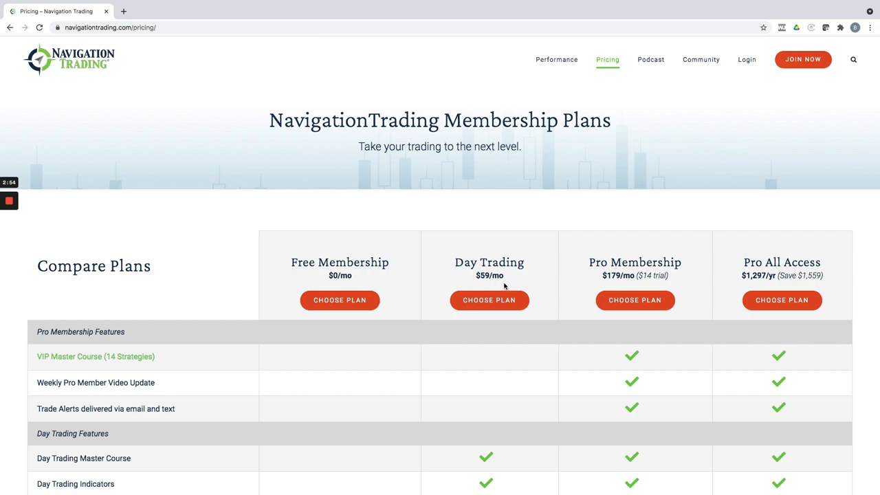
scroll("down", 3)
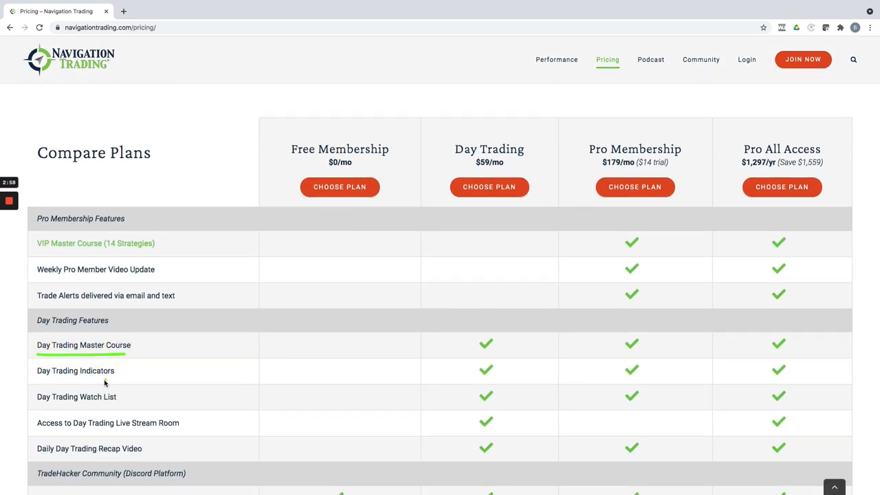
mouse_move(189, 433)
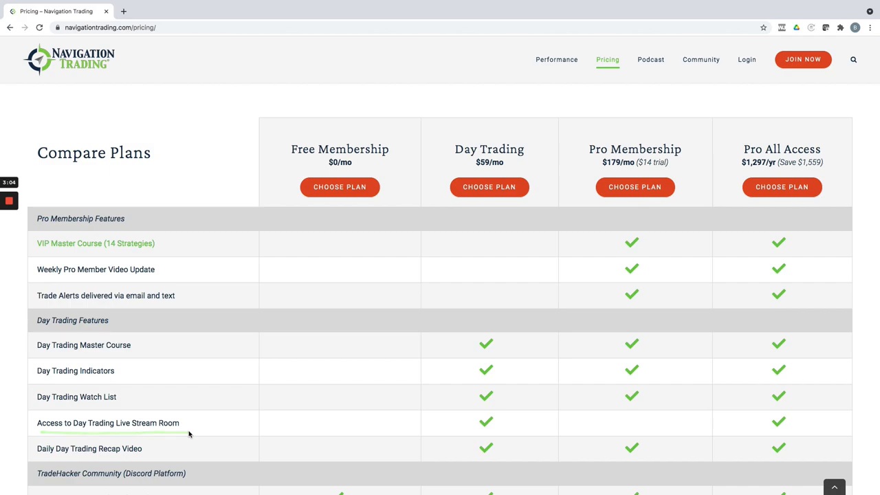
mouse_move(264, 424)
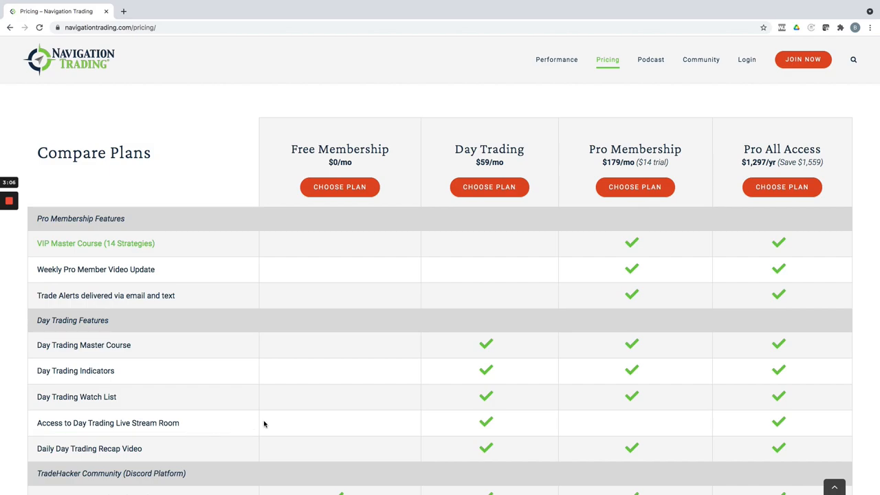
mouse_move(489, 187)
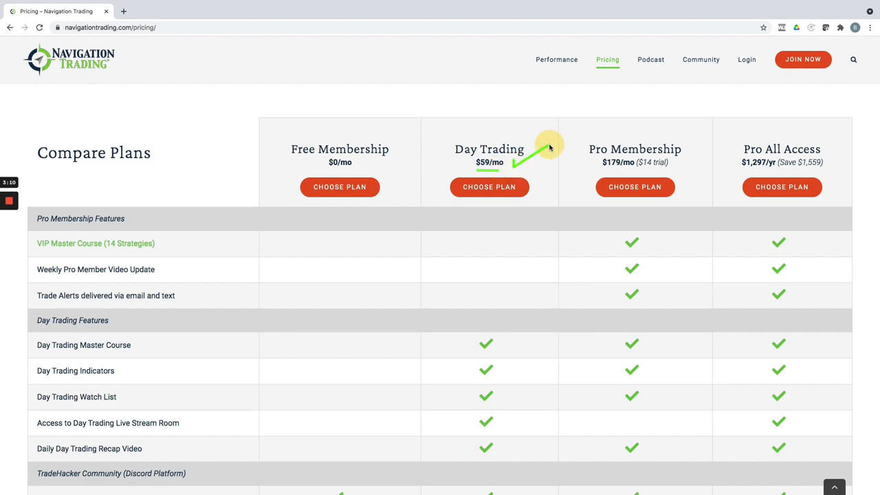
mouse_move(550, 149)
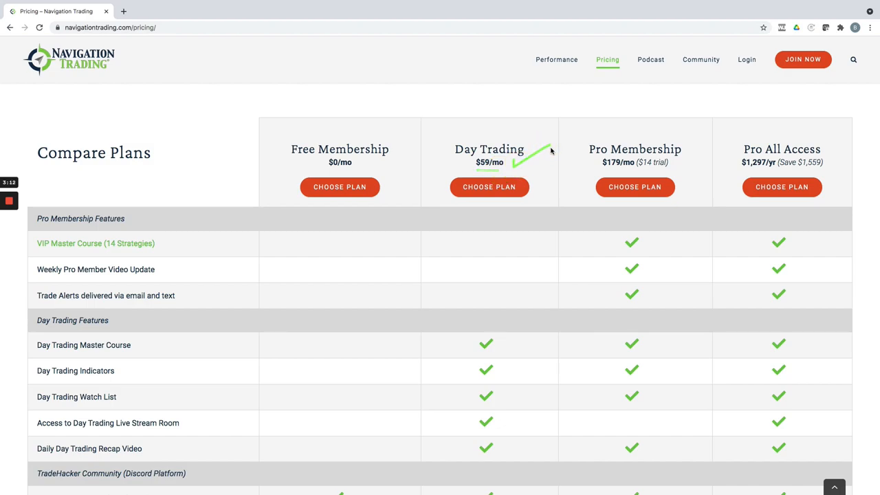
mouse_move(477, 170)
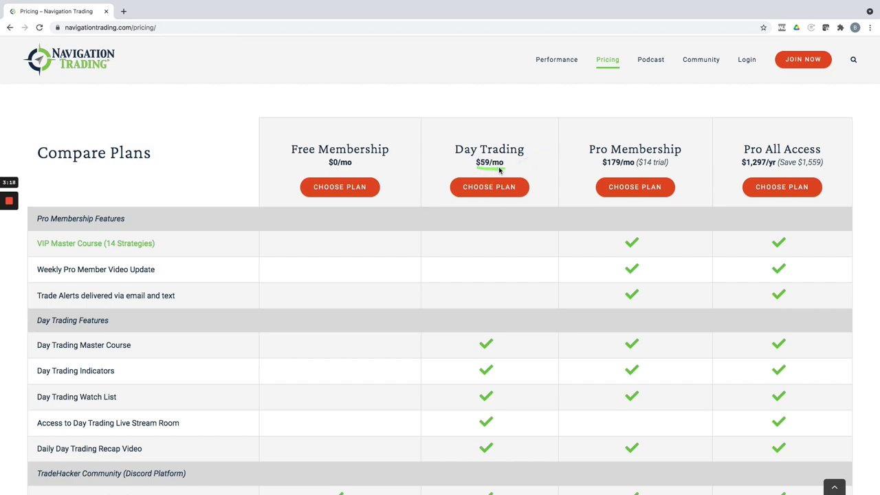
mouse_move(672, 172)
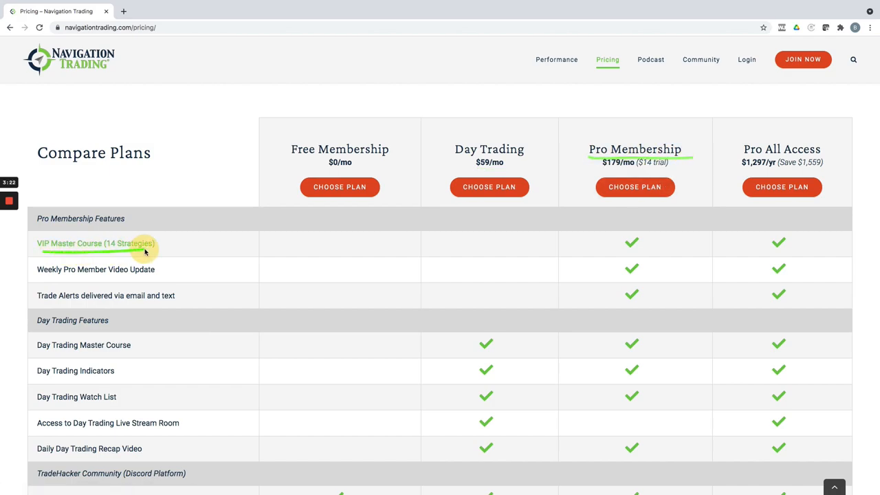
mouse_move(156, 274)
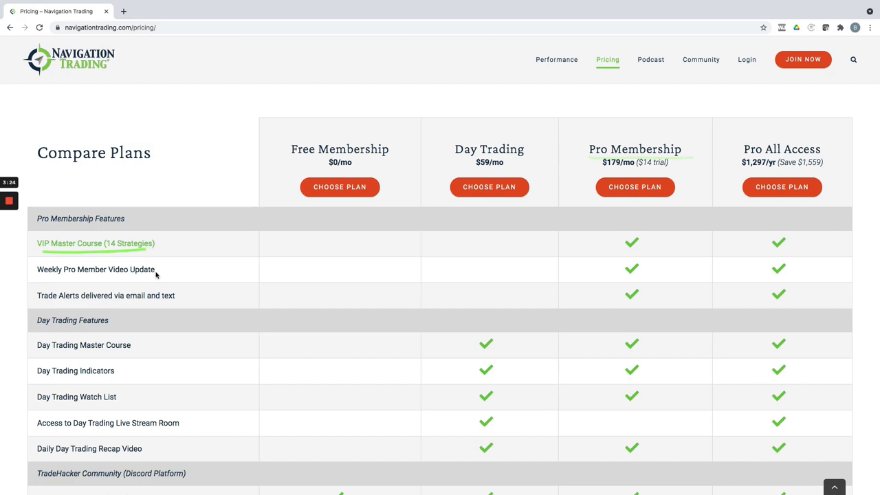
mouse_move(227, 293)
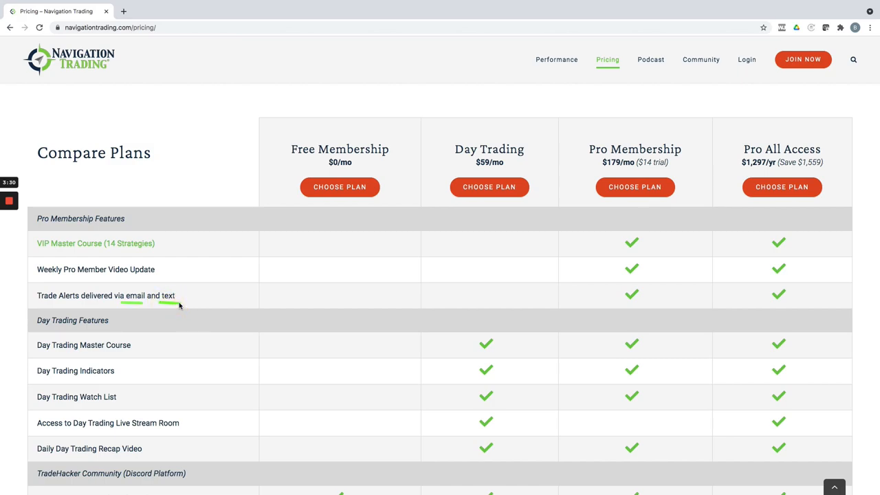
mouse_move(631, 290)
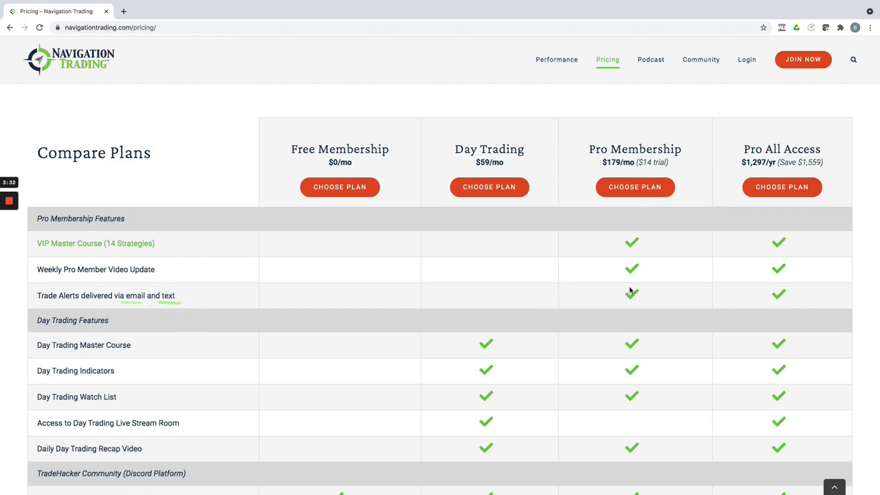
mouse_move(608, 171)
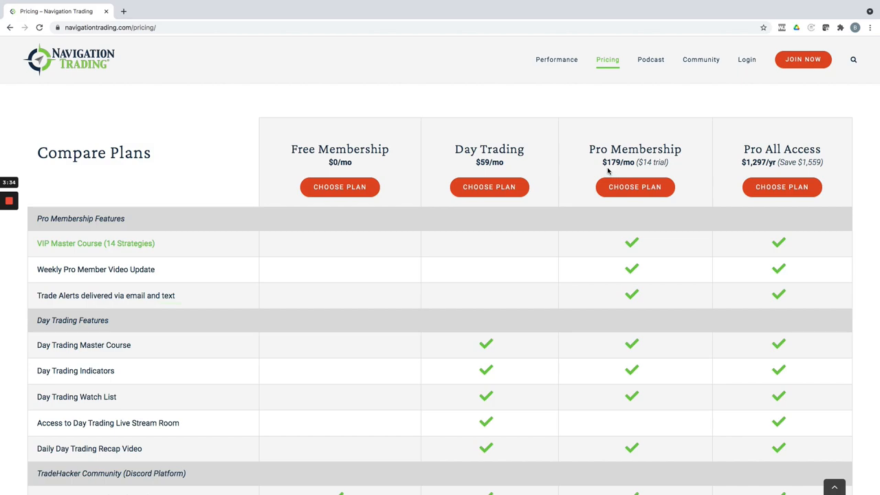
mouse_move(763, 174)
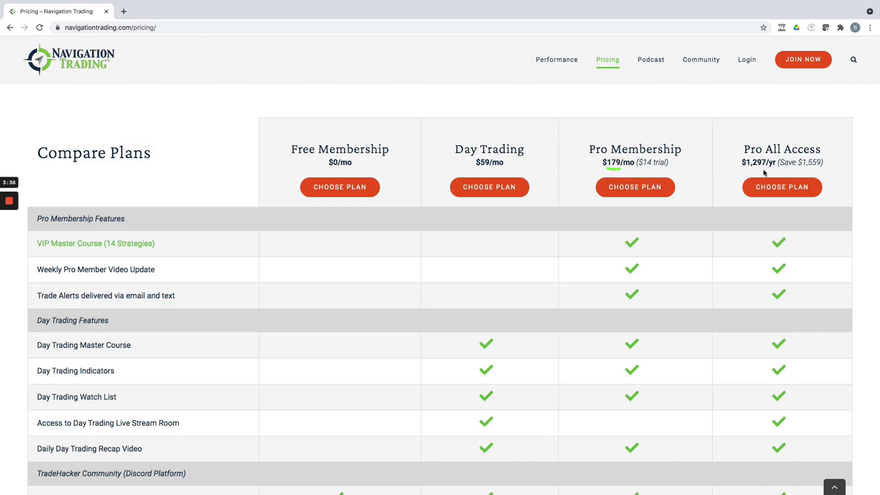
mouse_move(791, 186)
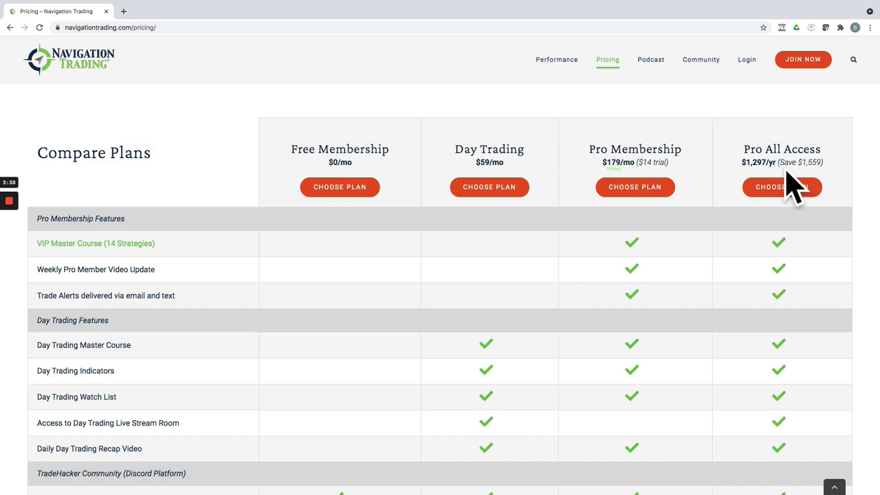